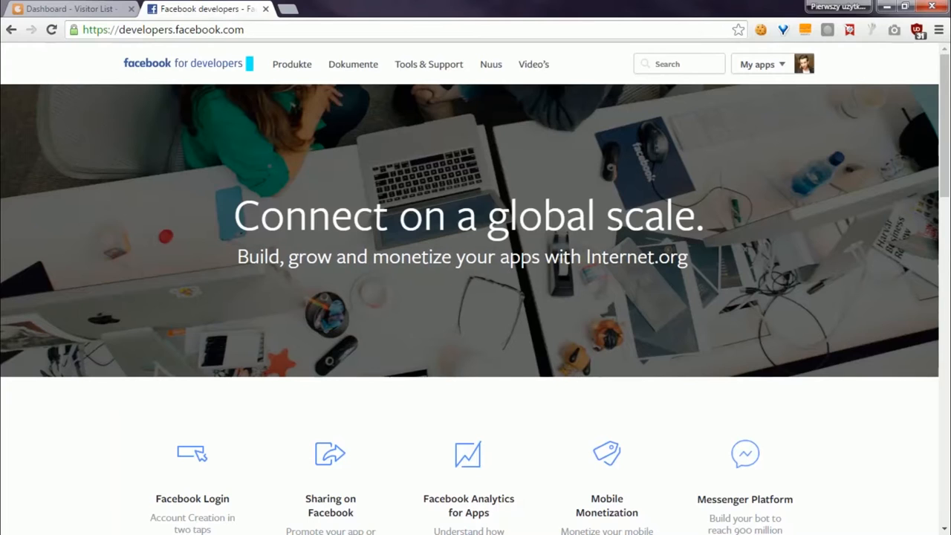
mouse_move(260, 69)
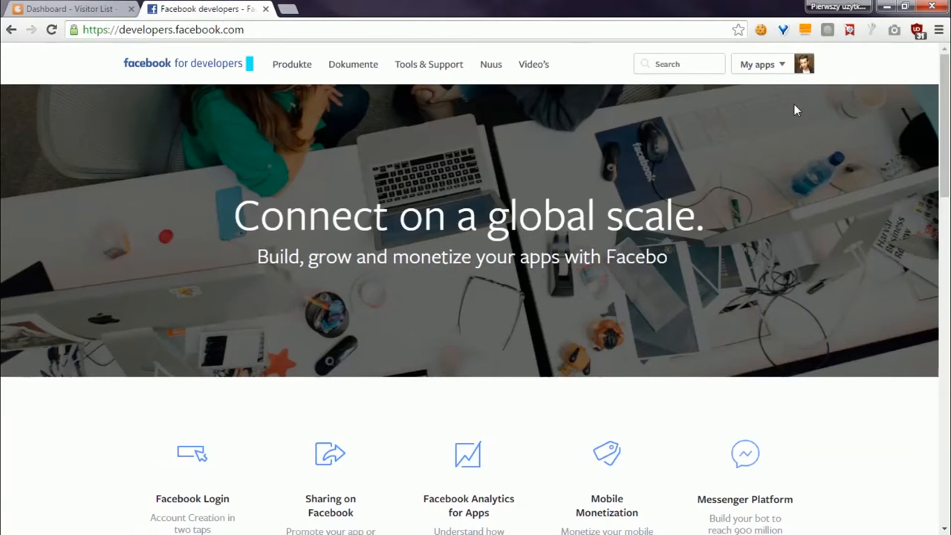
Start a new app from the My Apps dropdown to reach the platform choices
click(760, 64)
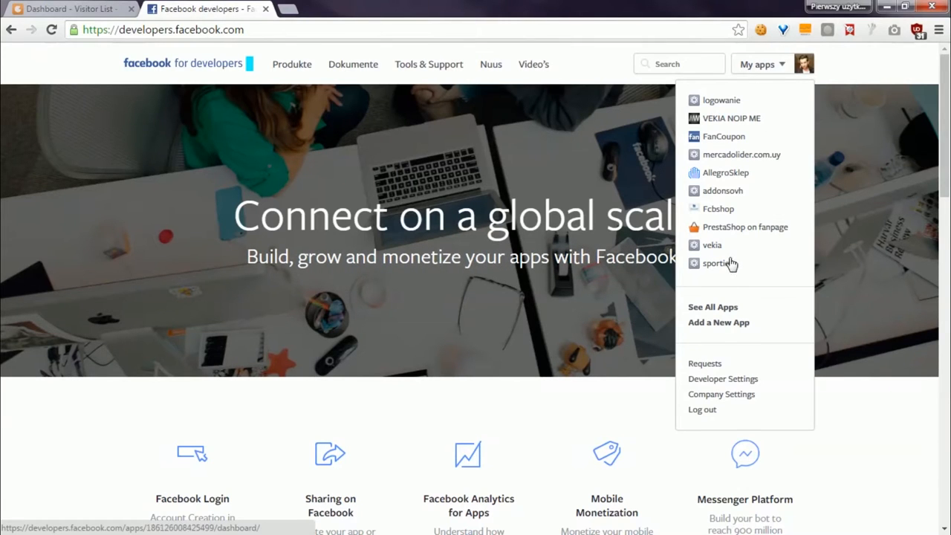
mouse_move(718, 322)
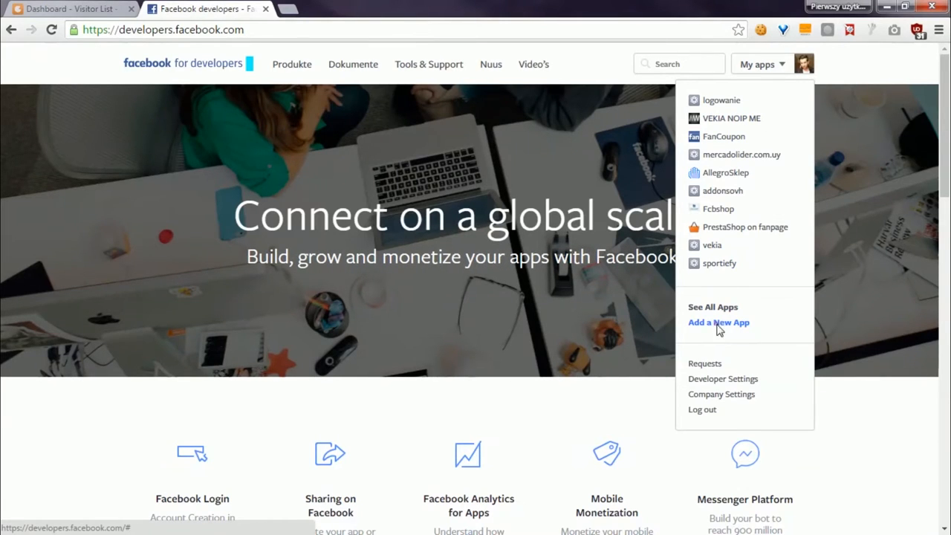
click(719, 322)
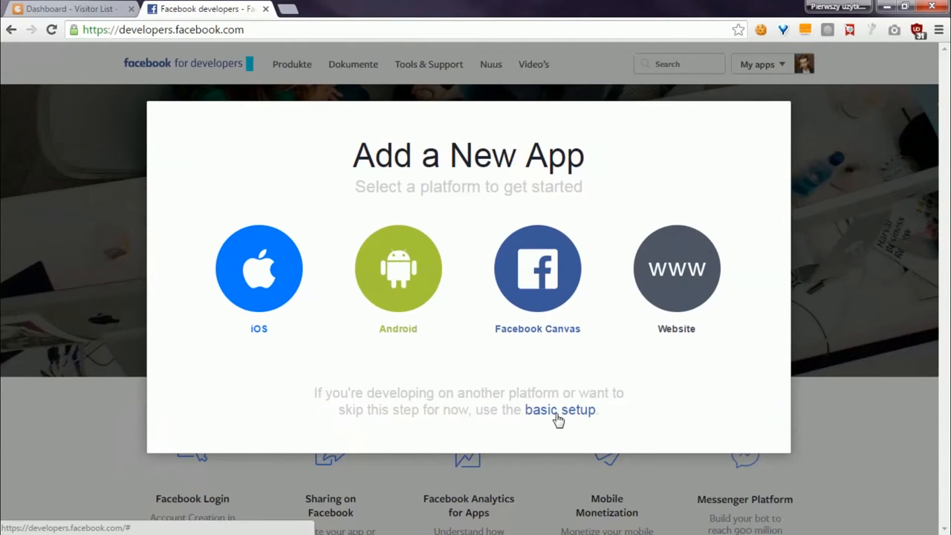
Create app ID 'connect login module' with its contact email and category Books
click(559, 410)
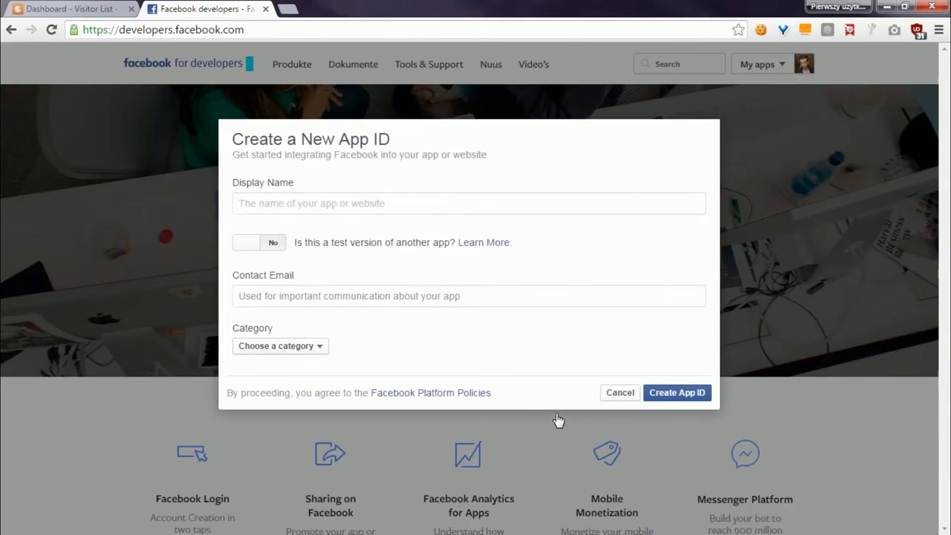
click(468, 202)
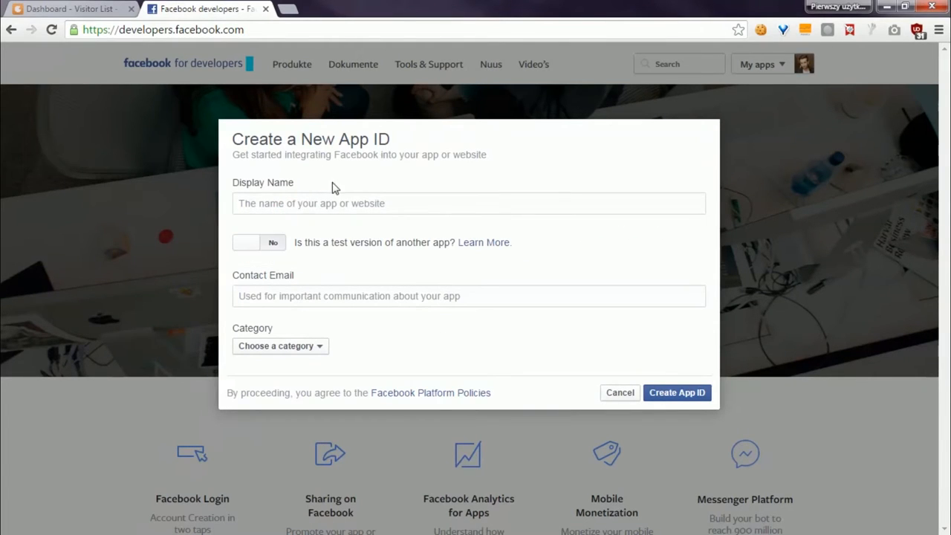
mouse_move(338, 225)
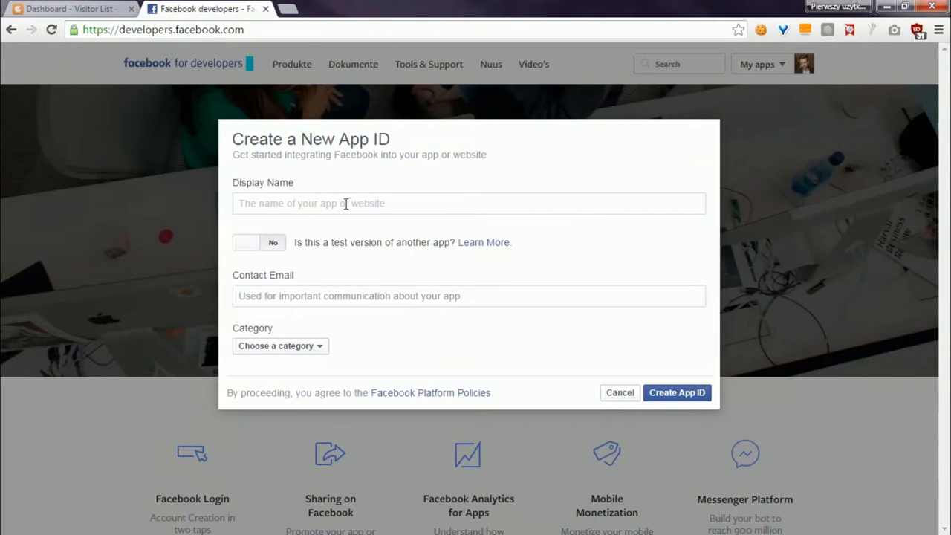
text(connect login)
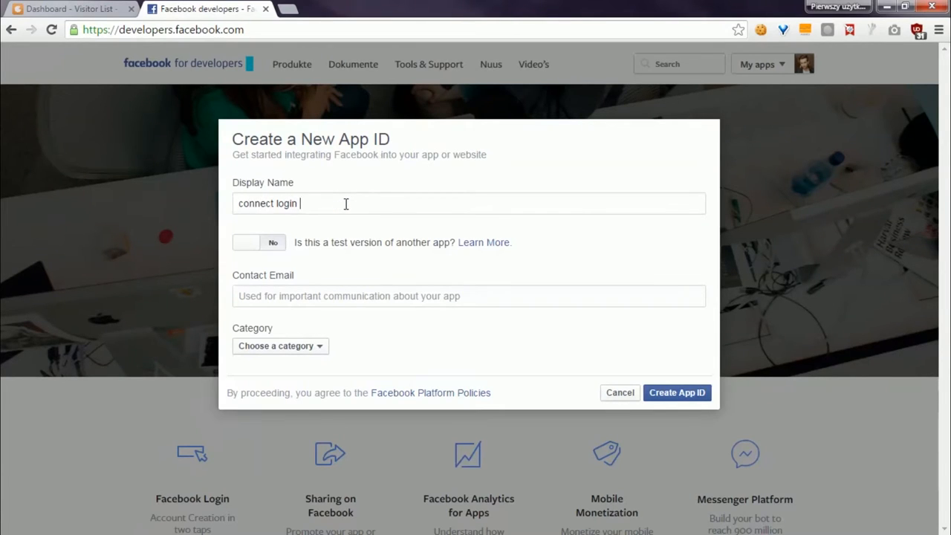
text(module)
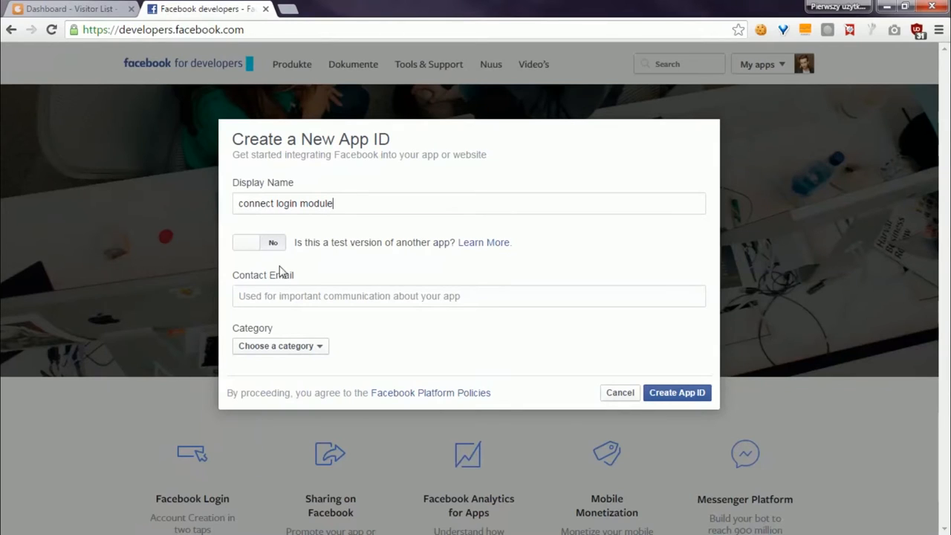
mouse_move(292, 289)
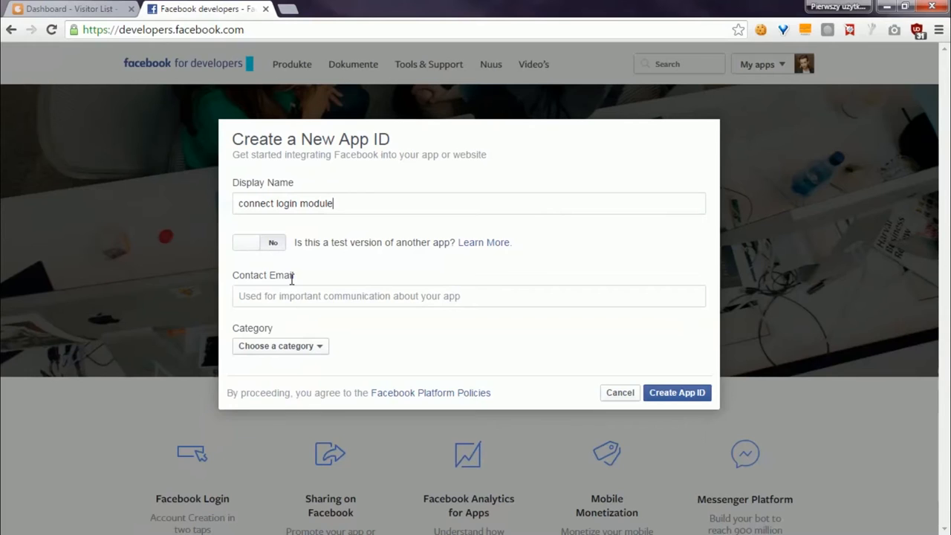
mouse_move(288, 288)
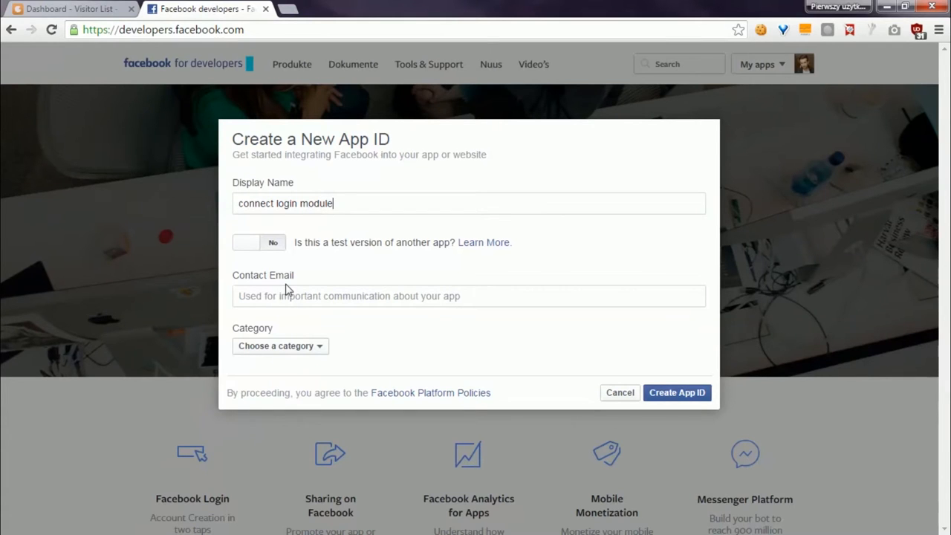
click(468, 295)
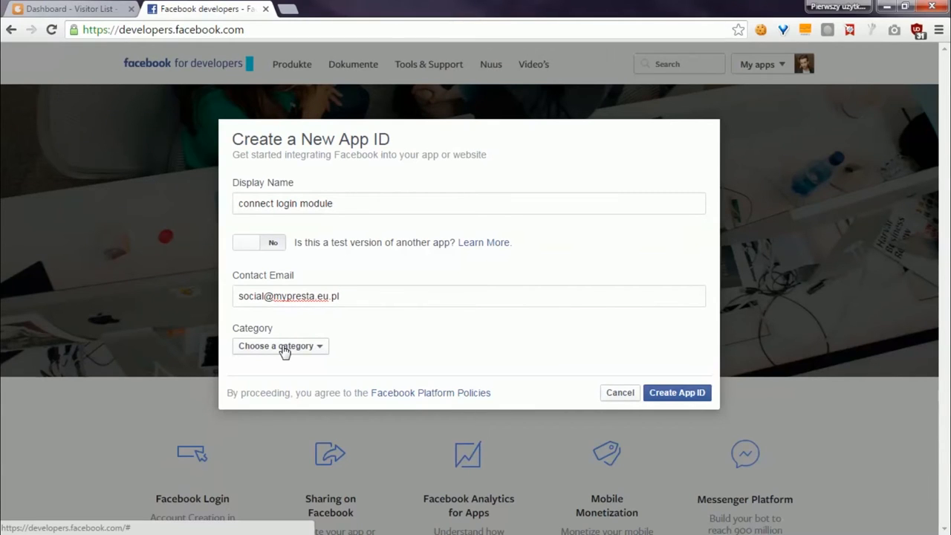
click(280, 345)
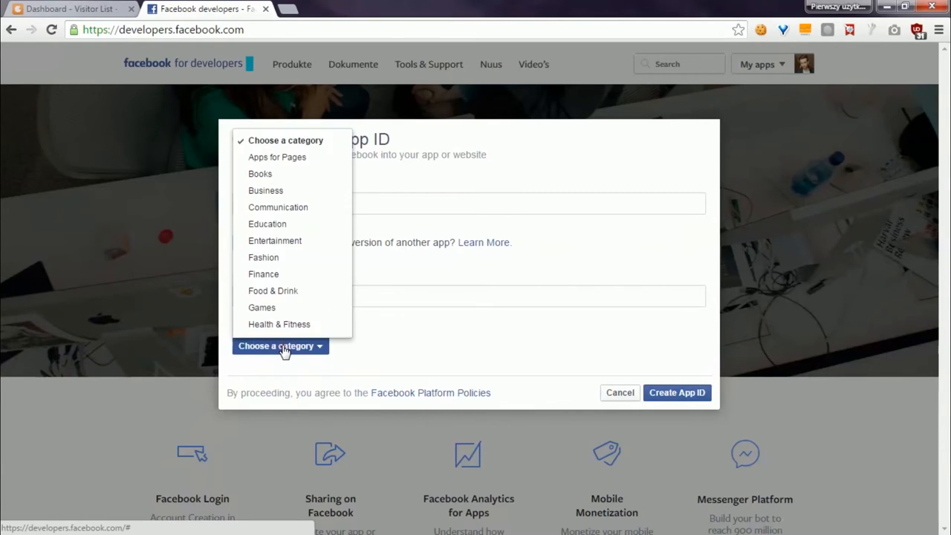
click(260, 173)
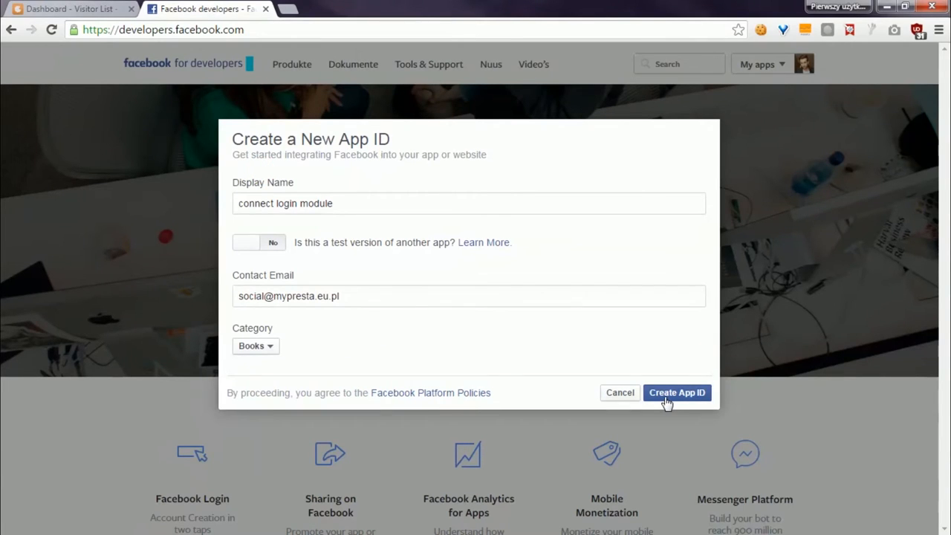
click(676, 392)
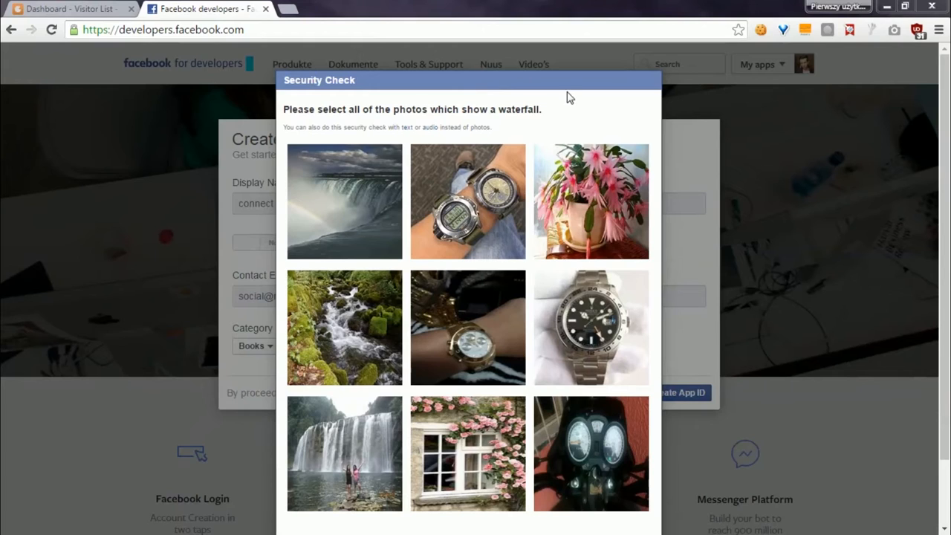
mouse_move(509, 99)
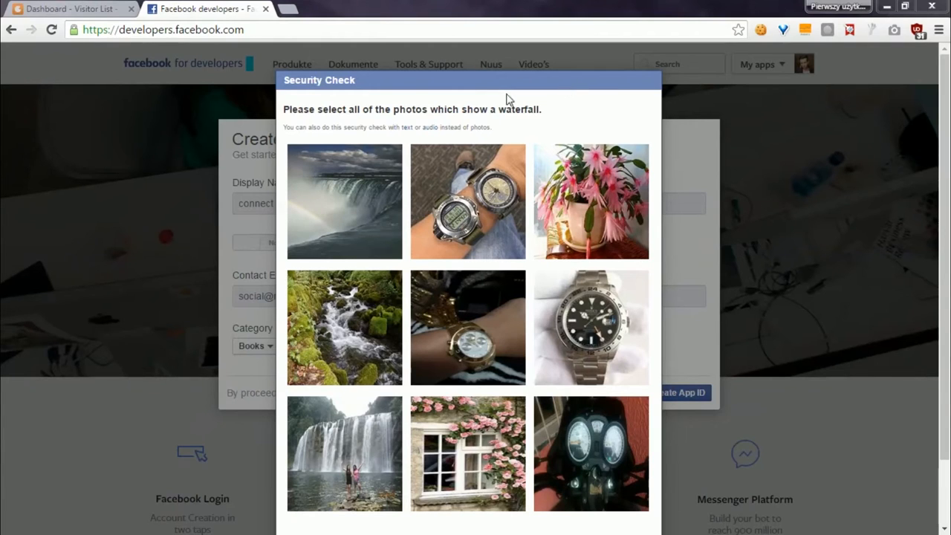
mouse_move(396, 113)
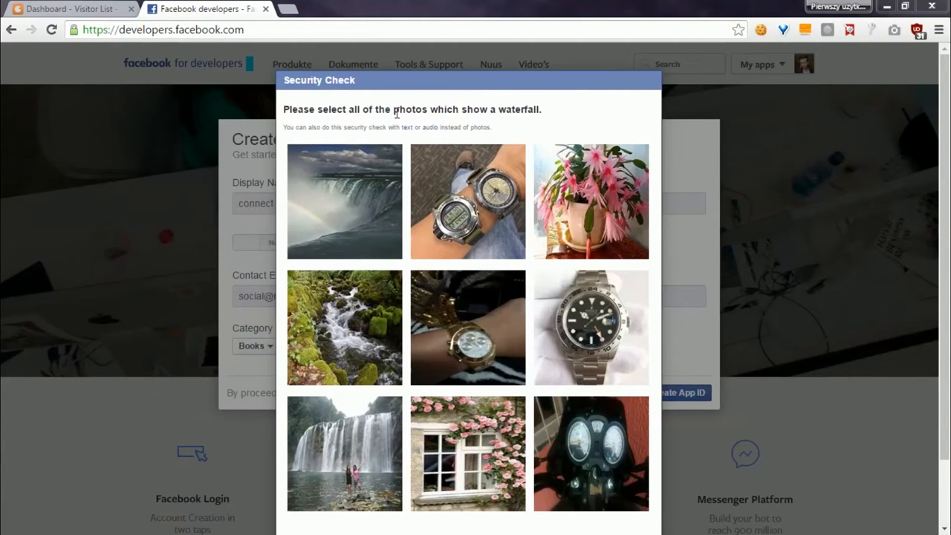
Select the waterfall photos in the security check and submit until the app settings load
click(344, 201)
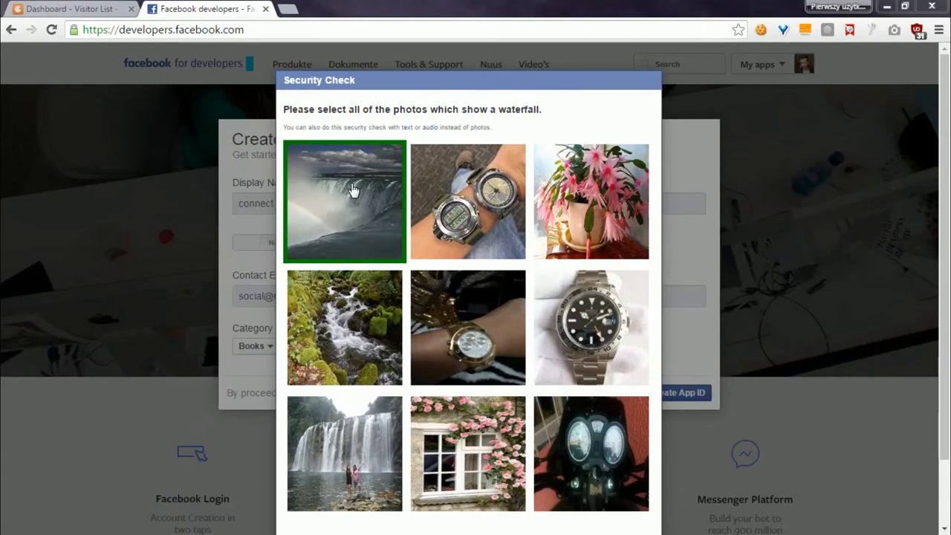
click(467, 327)
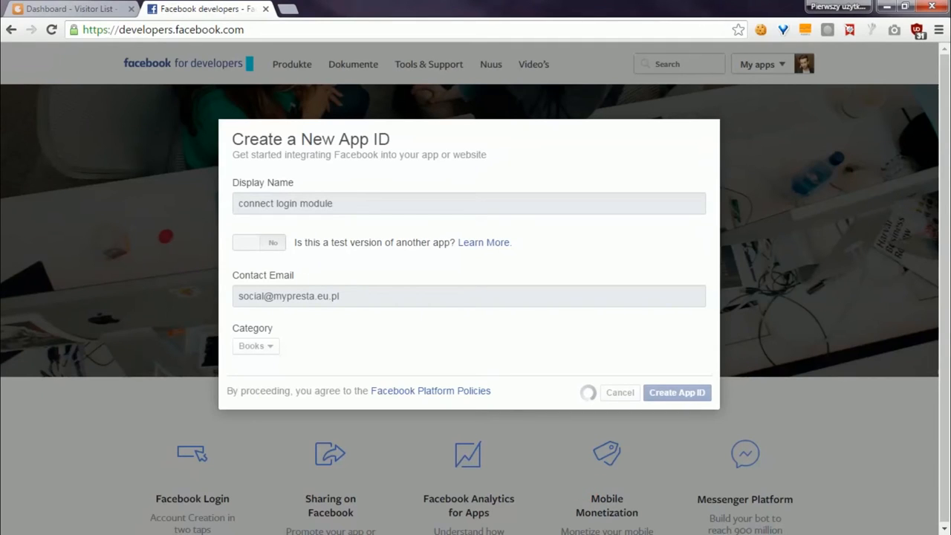
click(676, 392)
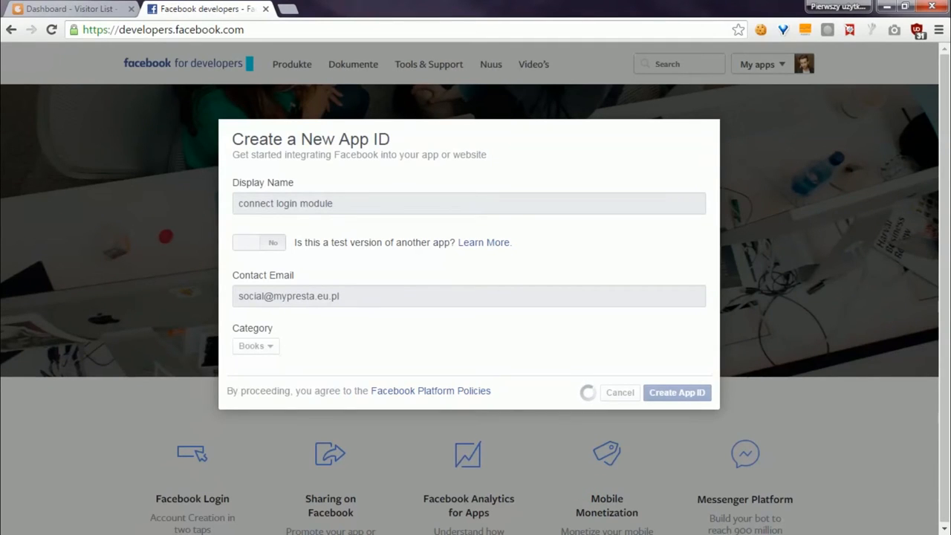
click(676, 392)
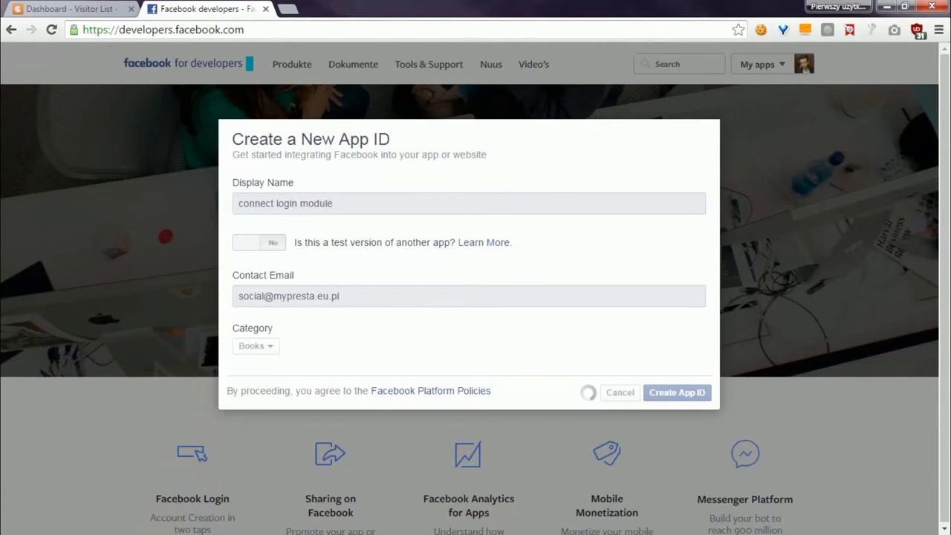
click(676, 392)
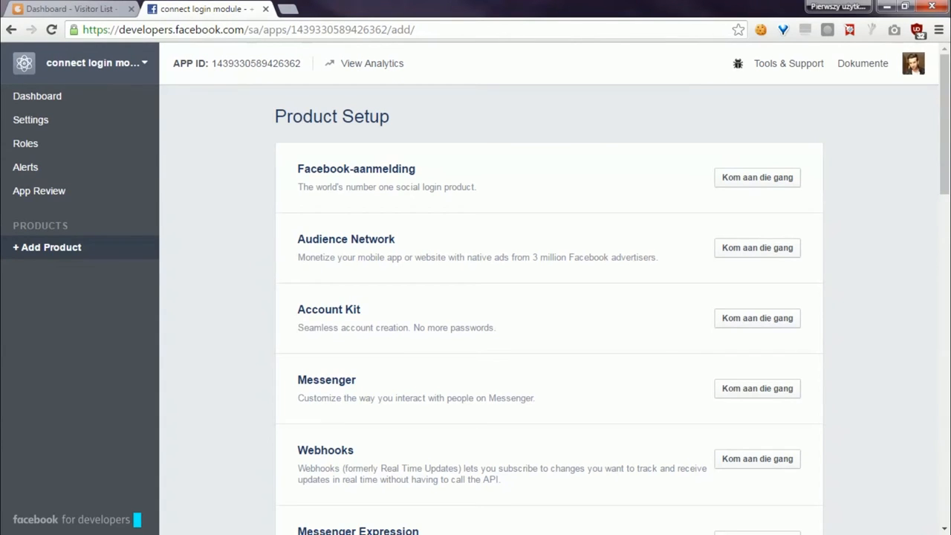
click(30, 120)
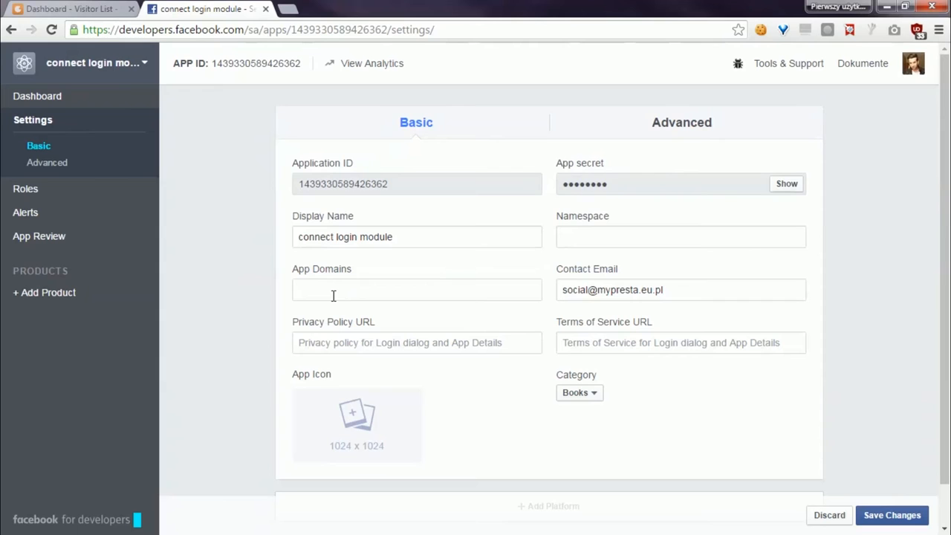
Add mypresta.eu as the app domain
click(416, 290)
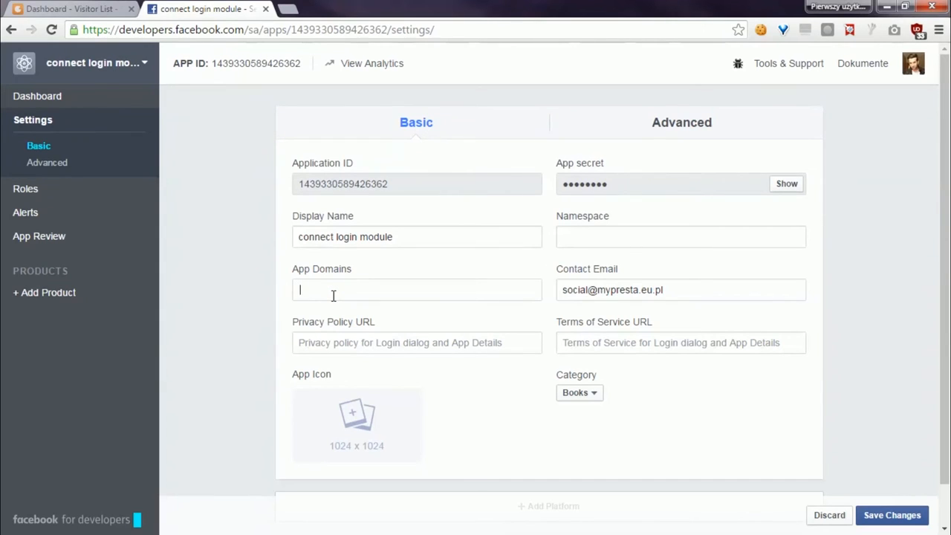
text(mypresta.eu)
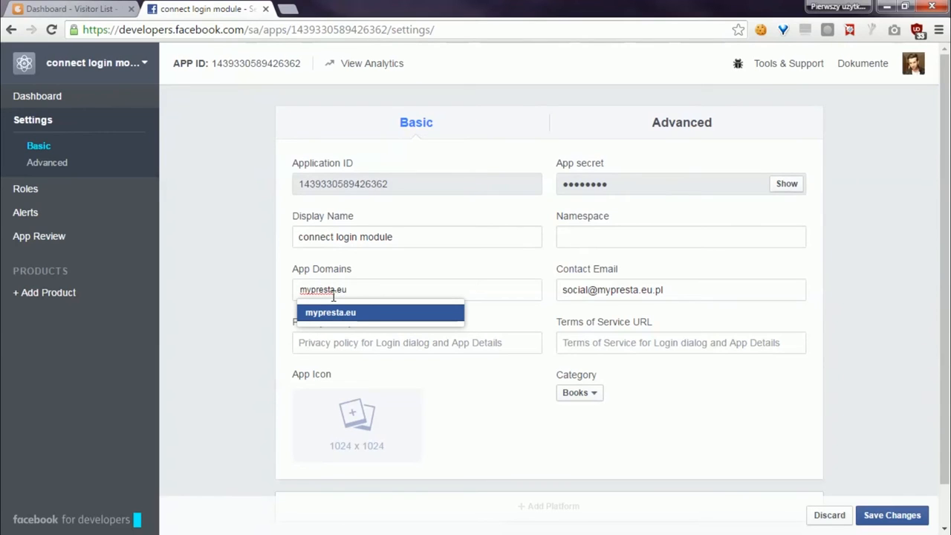
click(330, 312)
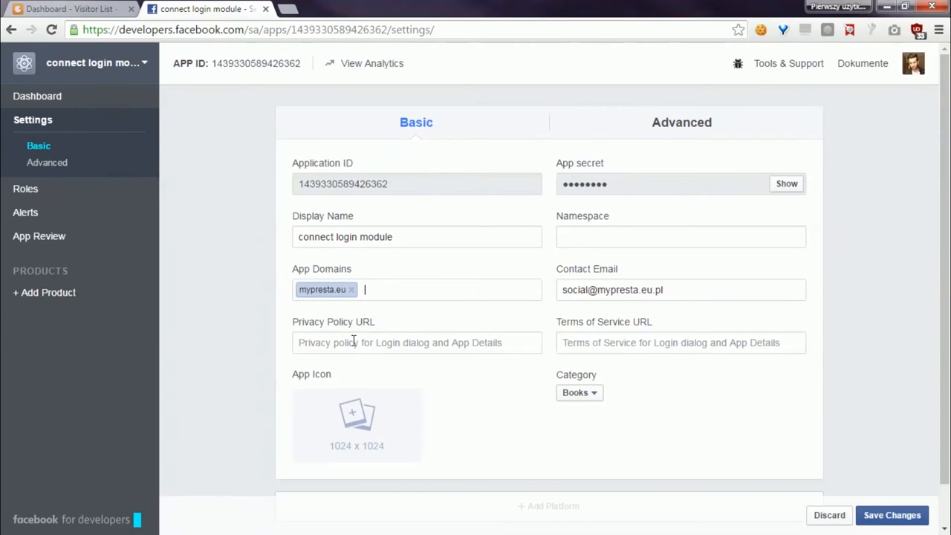
click(416, 342)
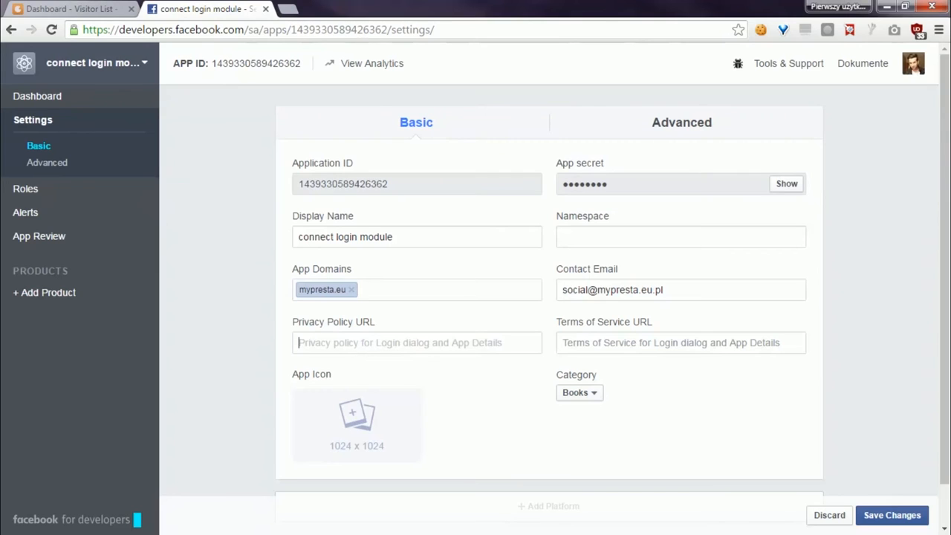
text(tt)
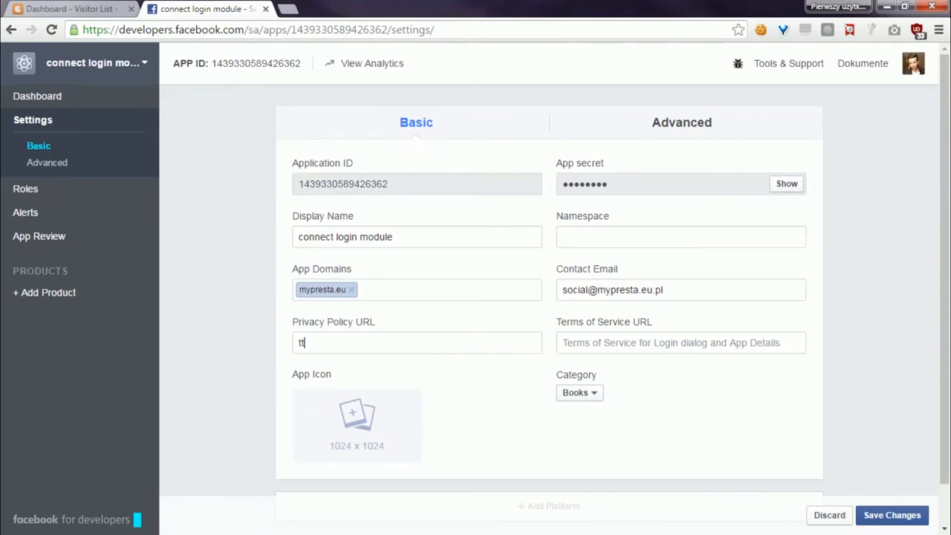
text(http://)
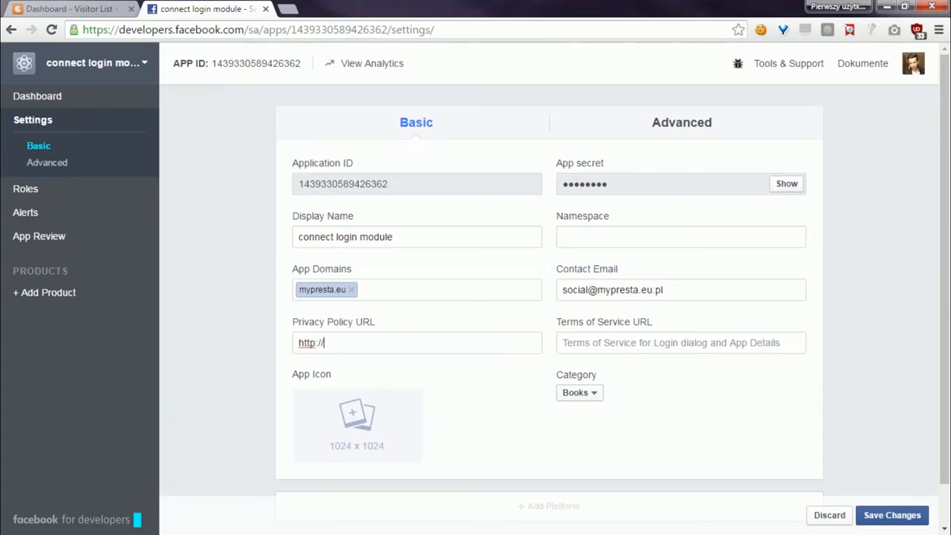
text(mypresta.eu/)
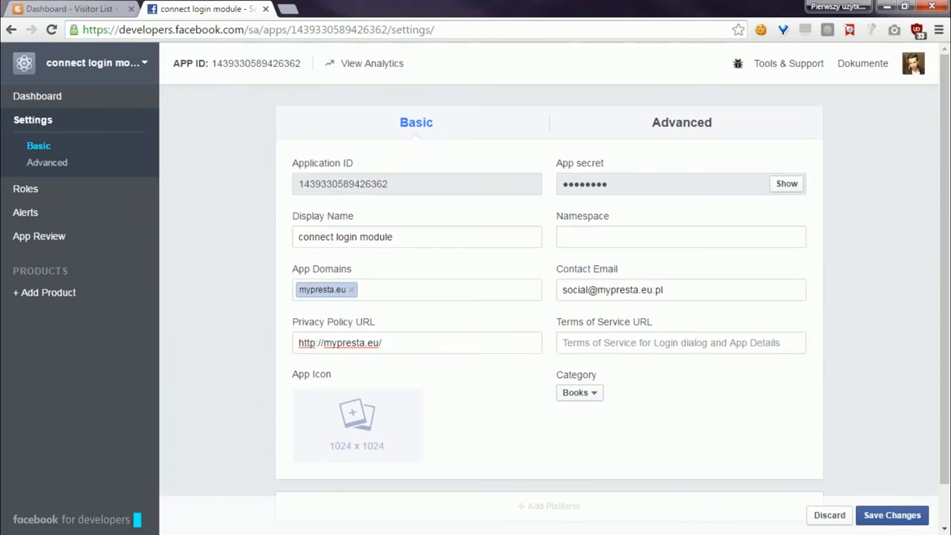
text(priv)
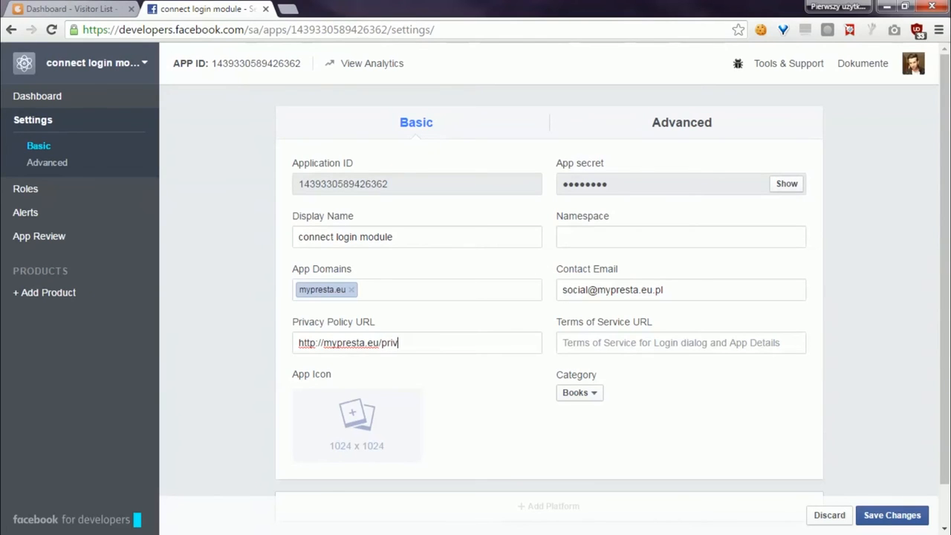
text(acy.html)
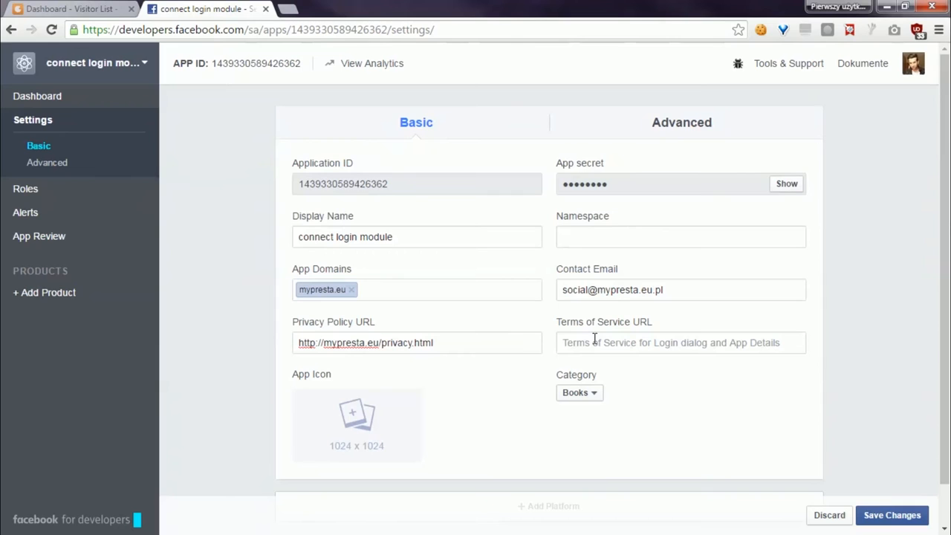
click(433, 342)
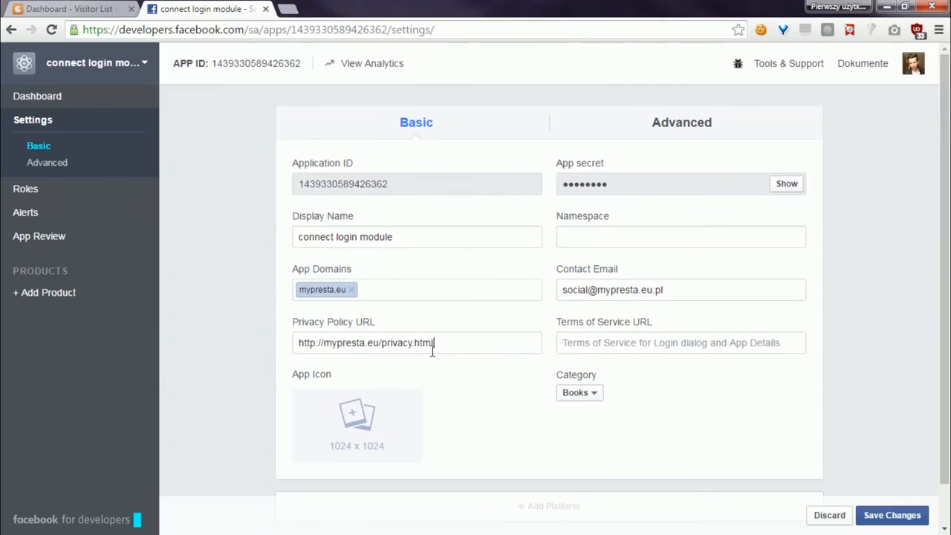
text(http://mypresta.eu/privacy.html)
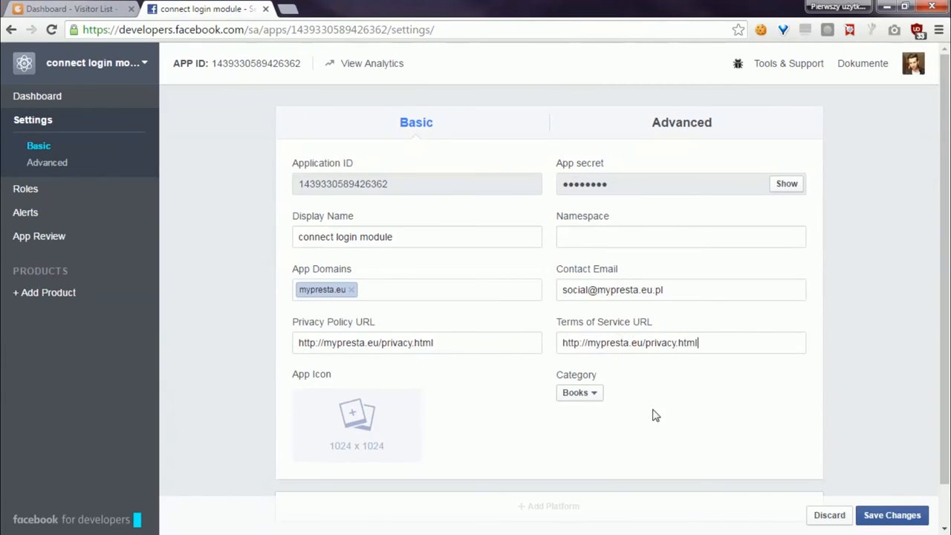
scroll(down, 3)
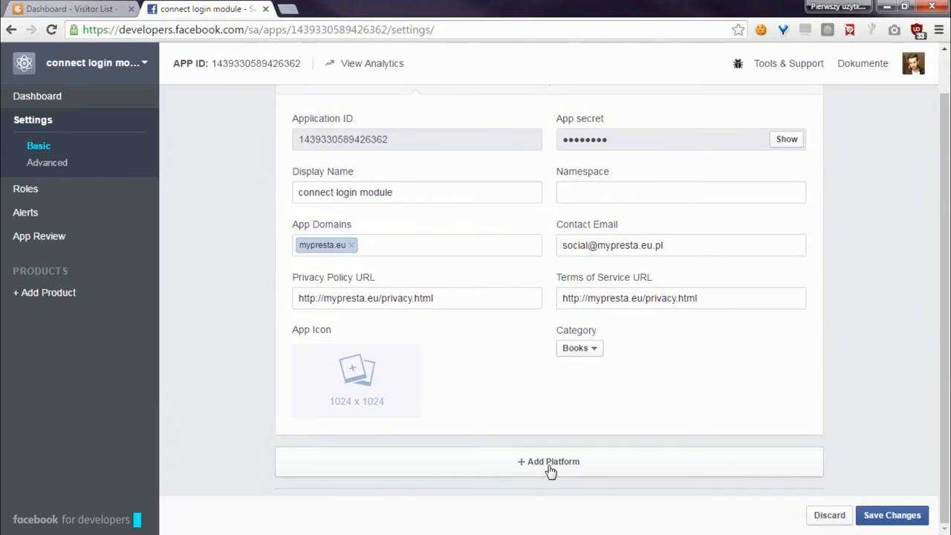
click(549, 461)
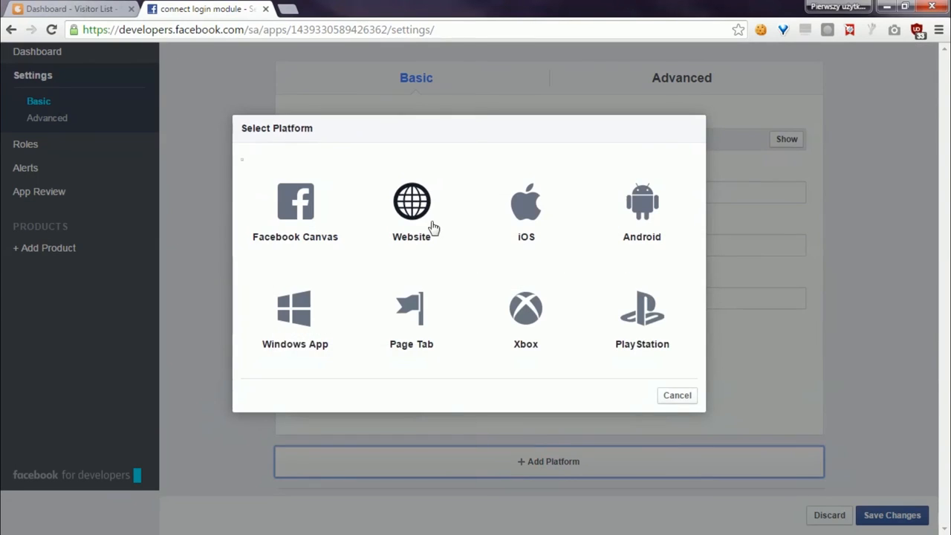
click(411, 212)
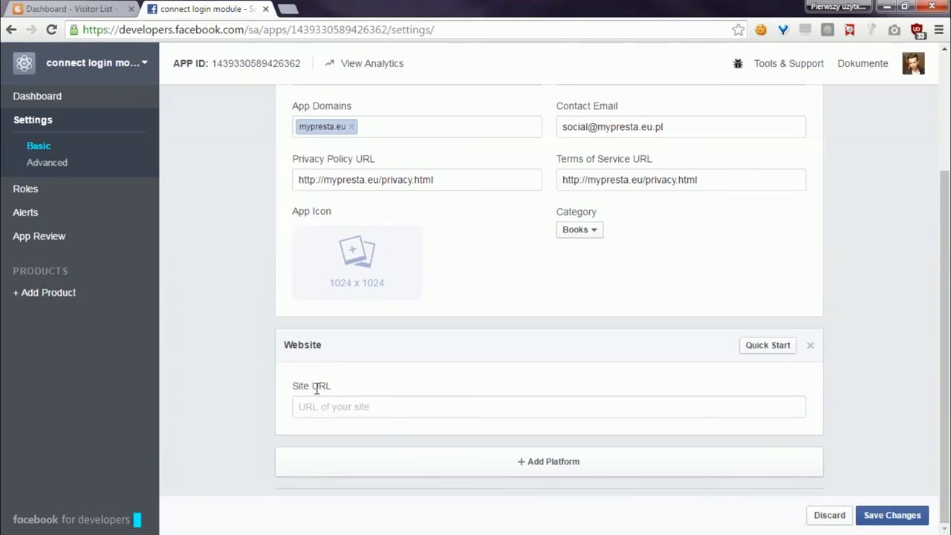
text(http://mypresta.eu)
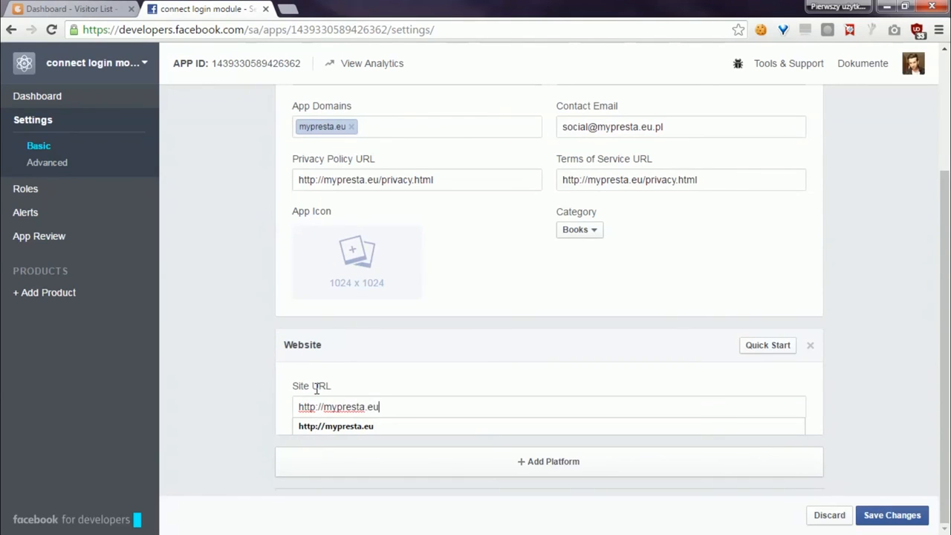
click(882, 411)
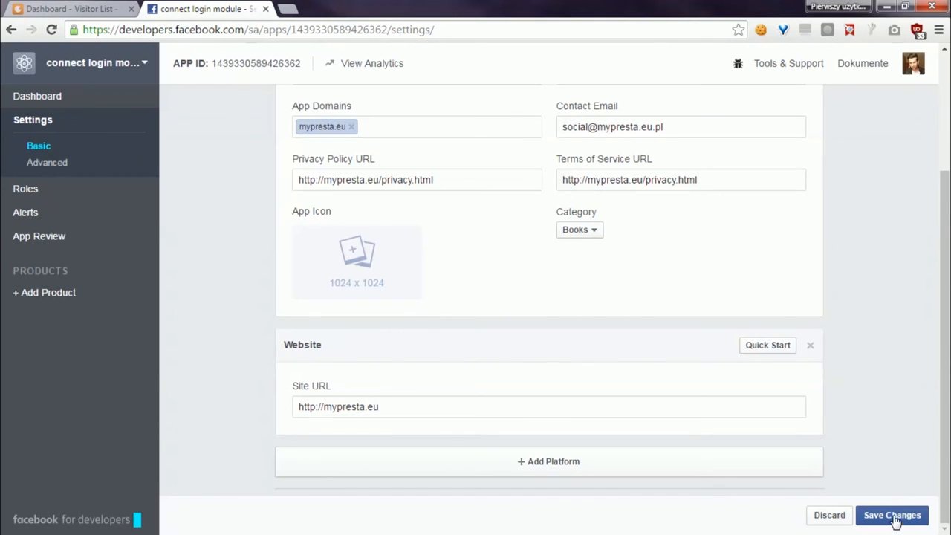
click(892, 514)
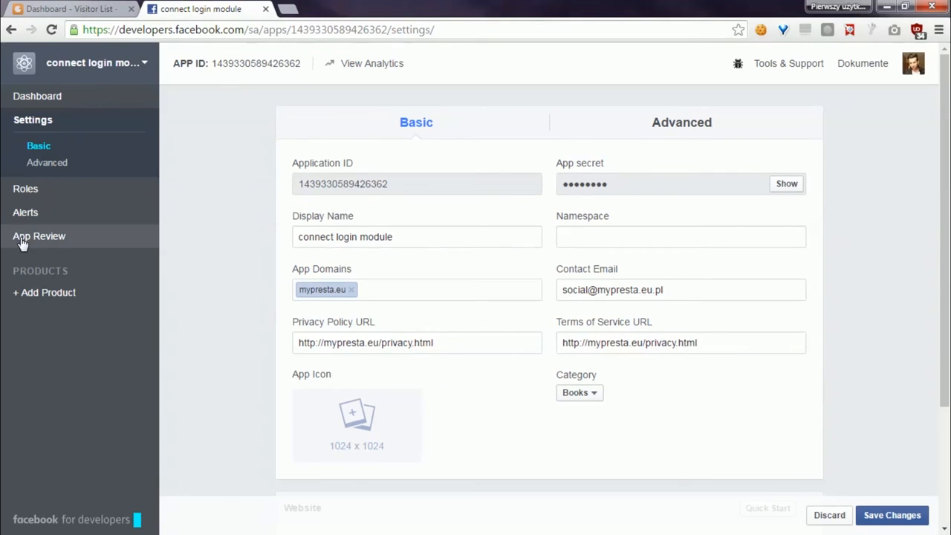
In App Review, switch 'Make public?' to Yes and confirm
click(39, 235)
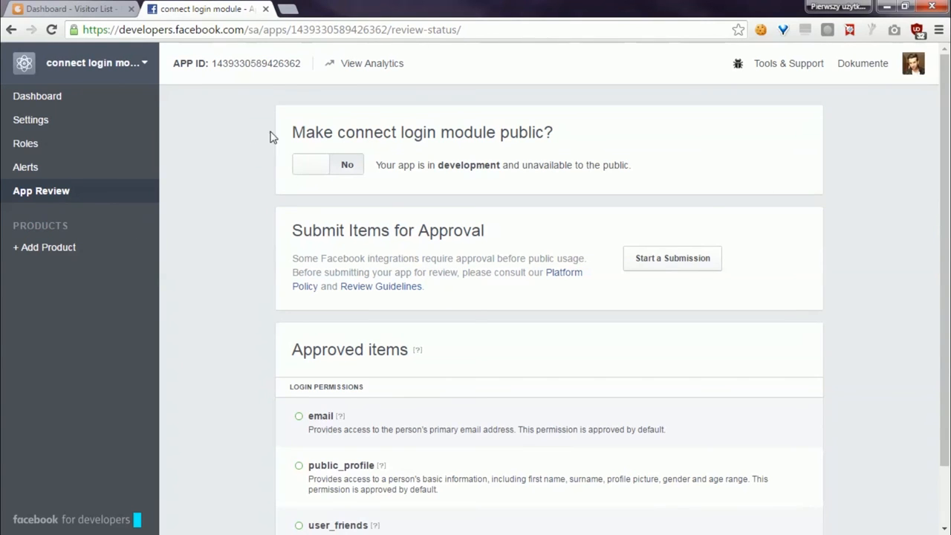
mouse_move(334, 136)
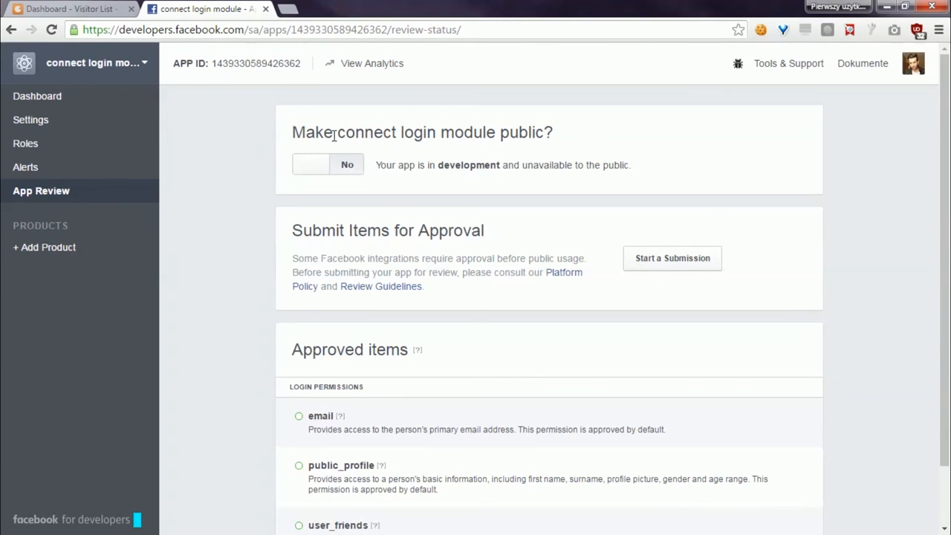
click(314, 164)
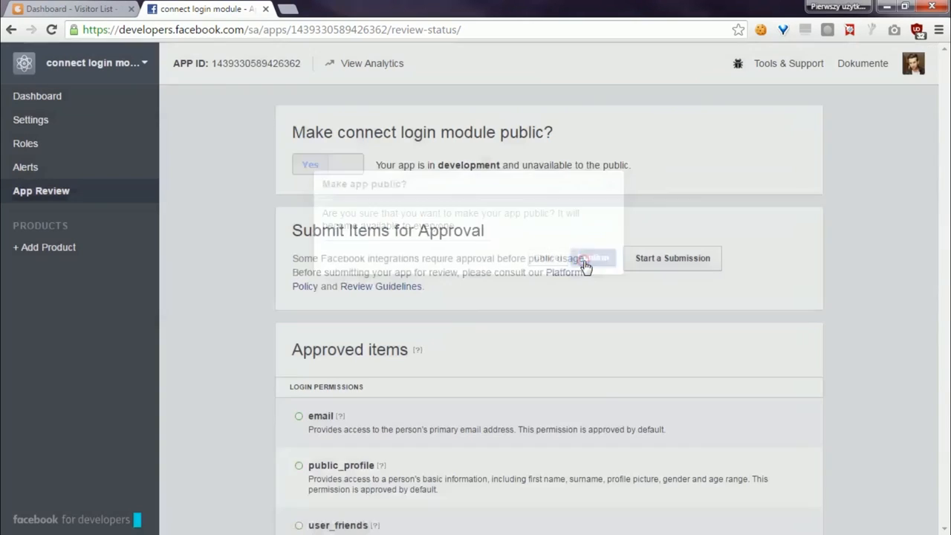
click(590, 258)
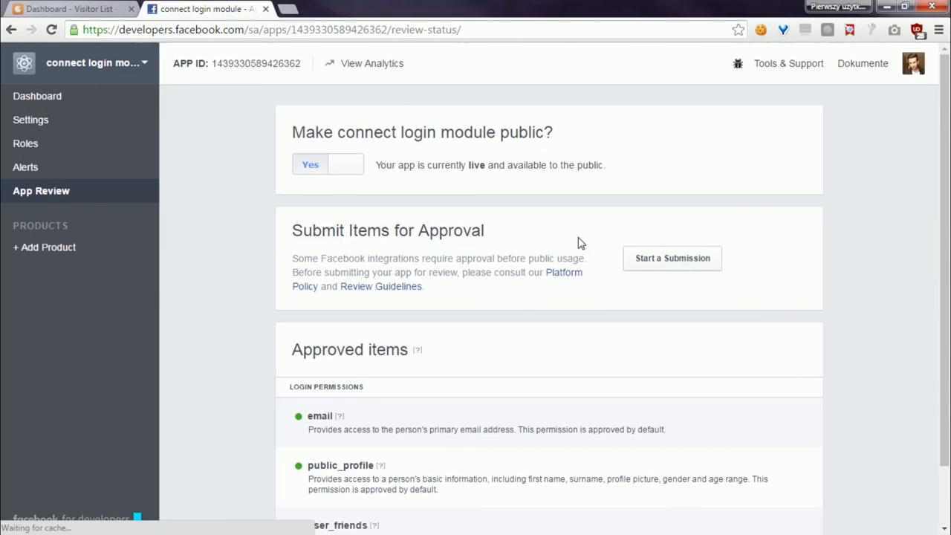